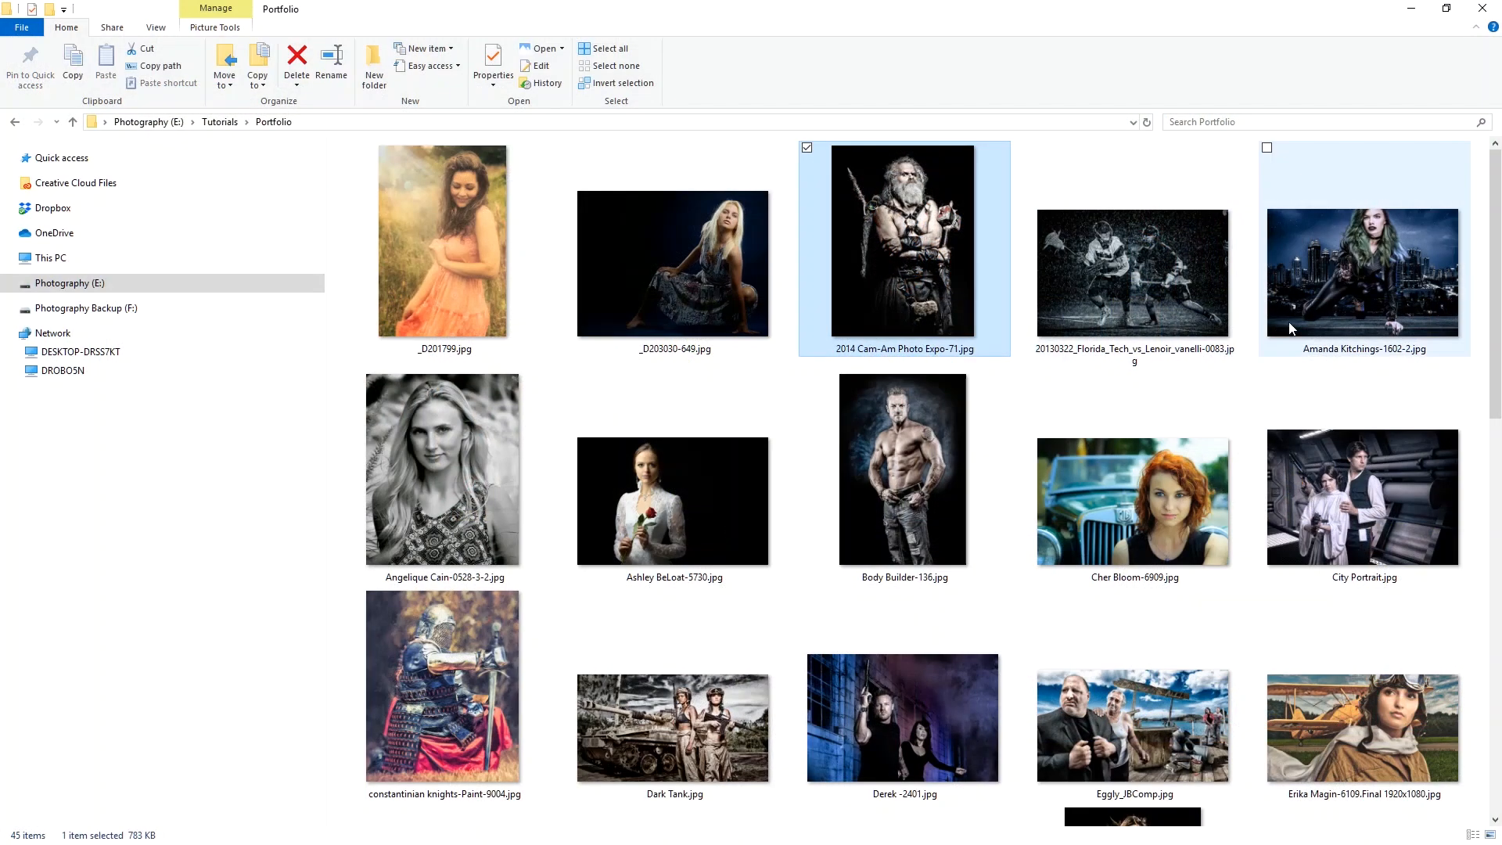
# Step: Scroll down through the Portfolio folder's photos in File Explorer
pyautogui.scroll(-3)
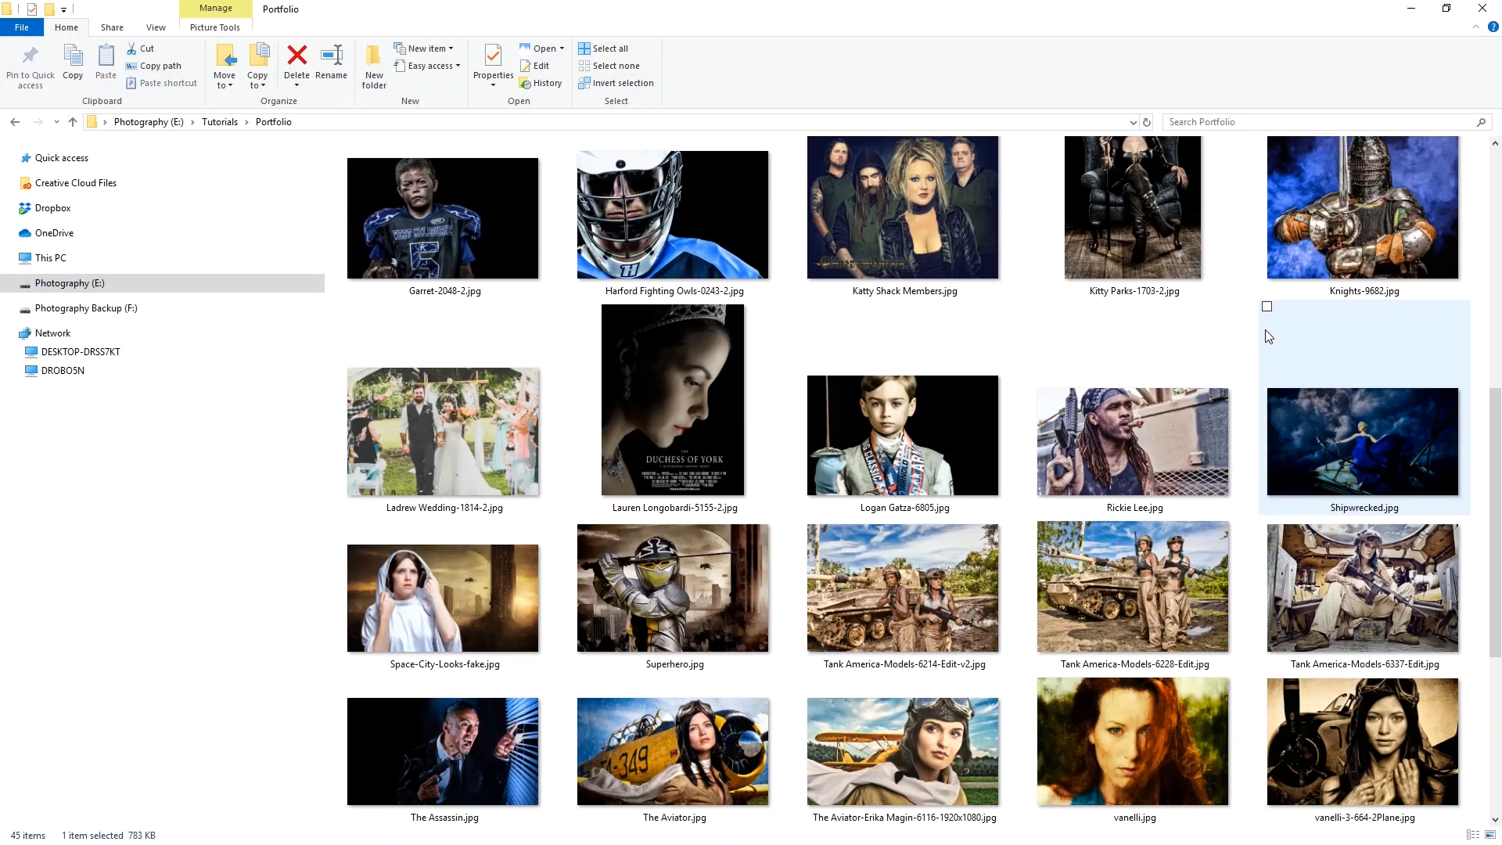
pyautogui.scroll(-3)
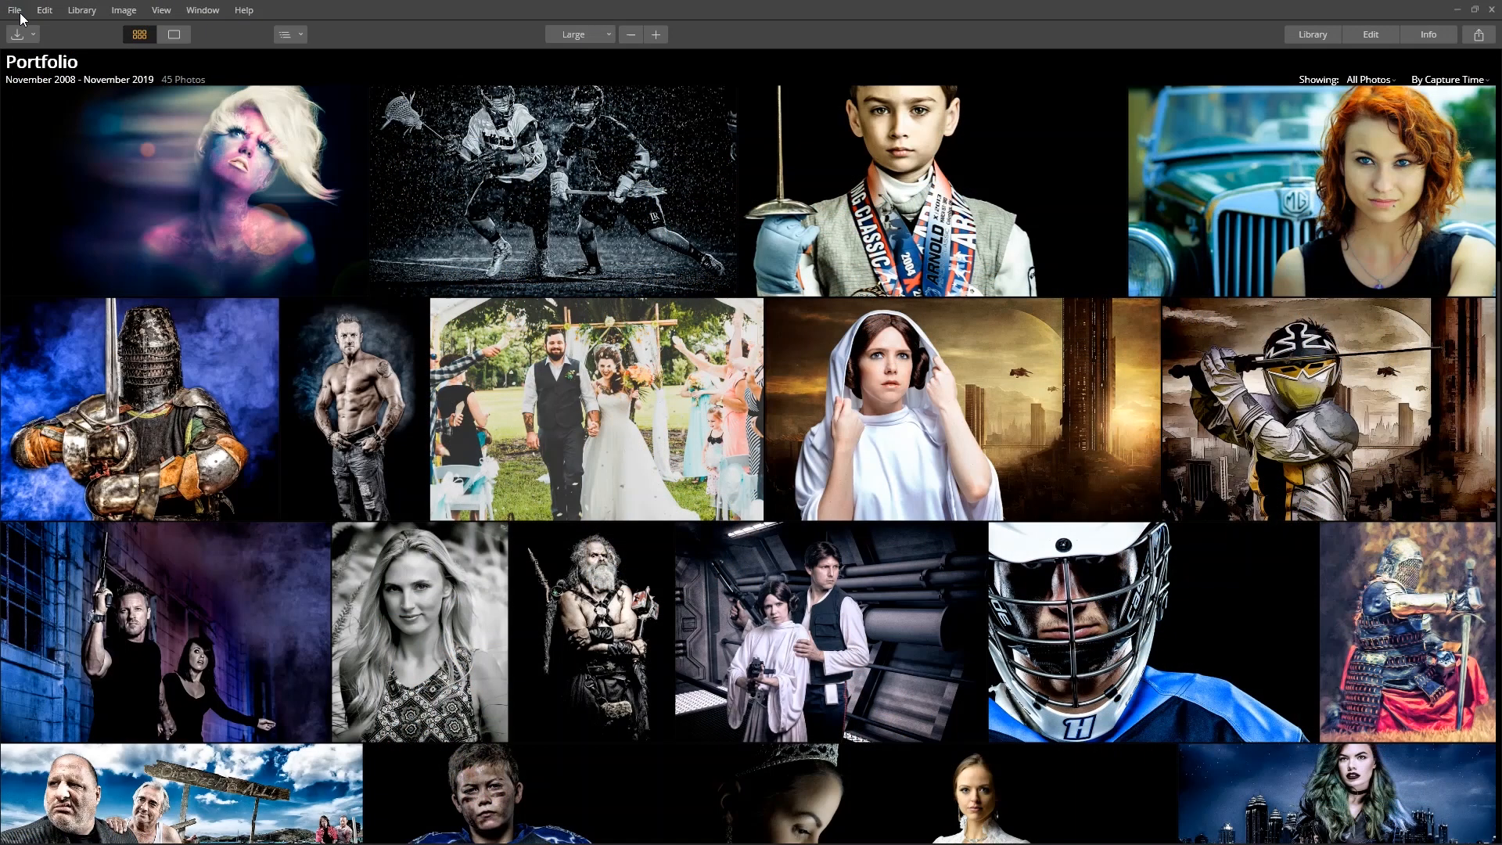
# Step: Create a new catalog named 'Single image catalog' saved in the Luminar Catalogs folder
pyautogui.click(13, 9)
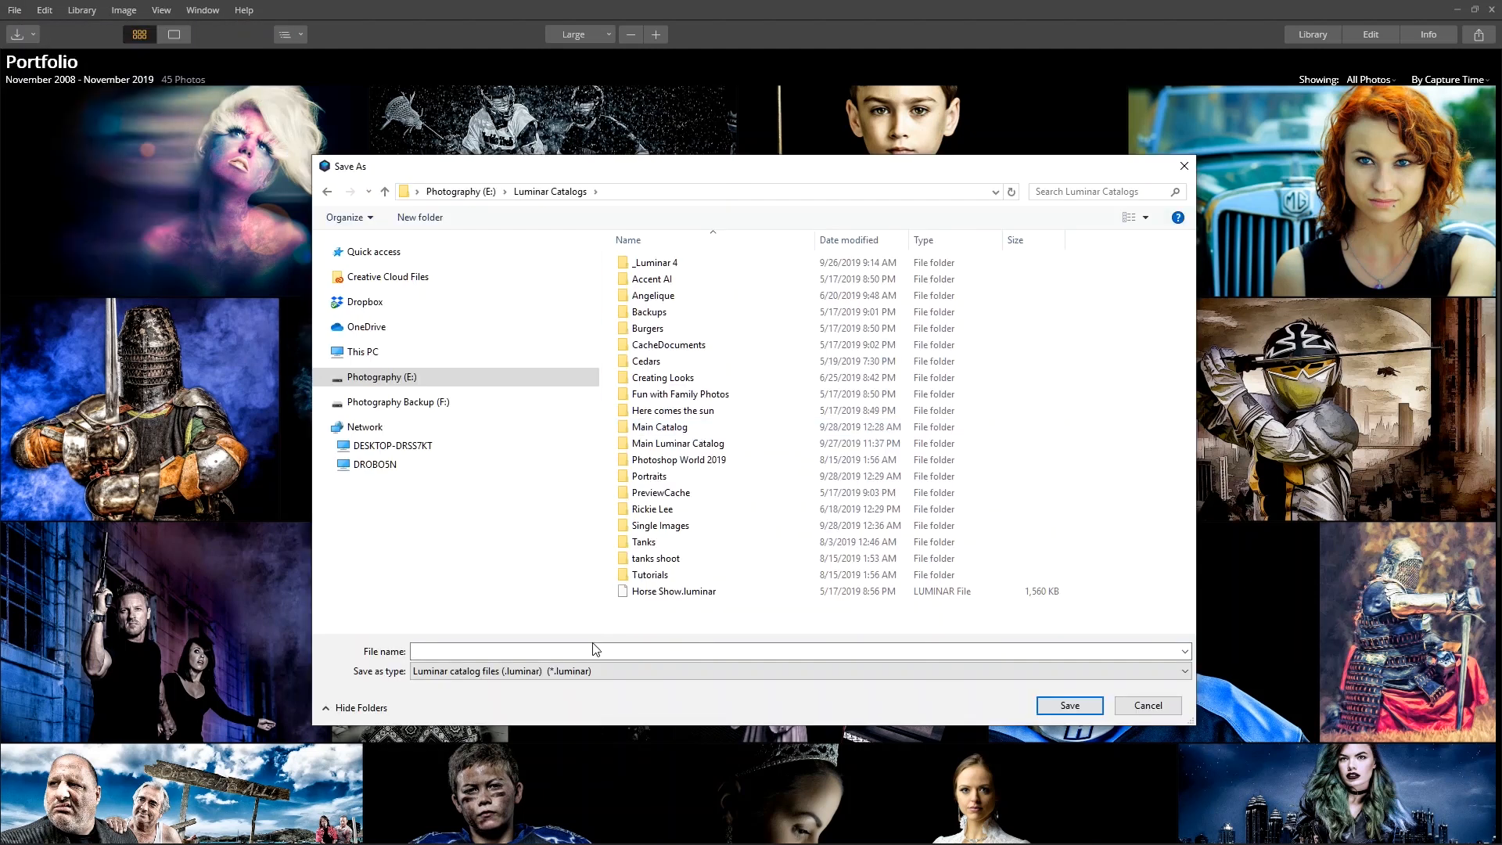
pyautogui.write('Single image cata')
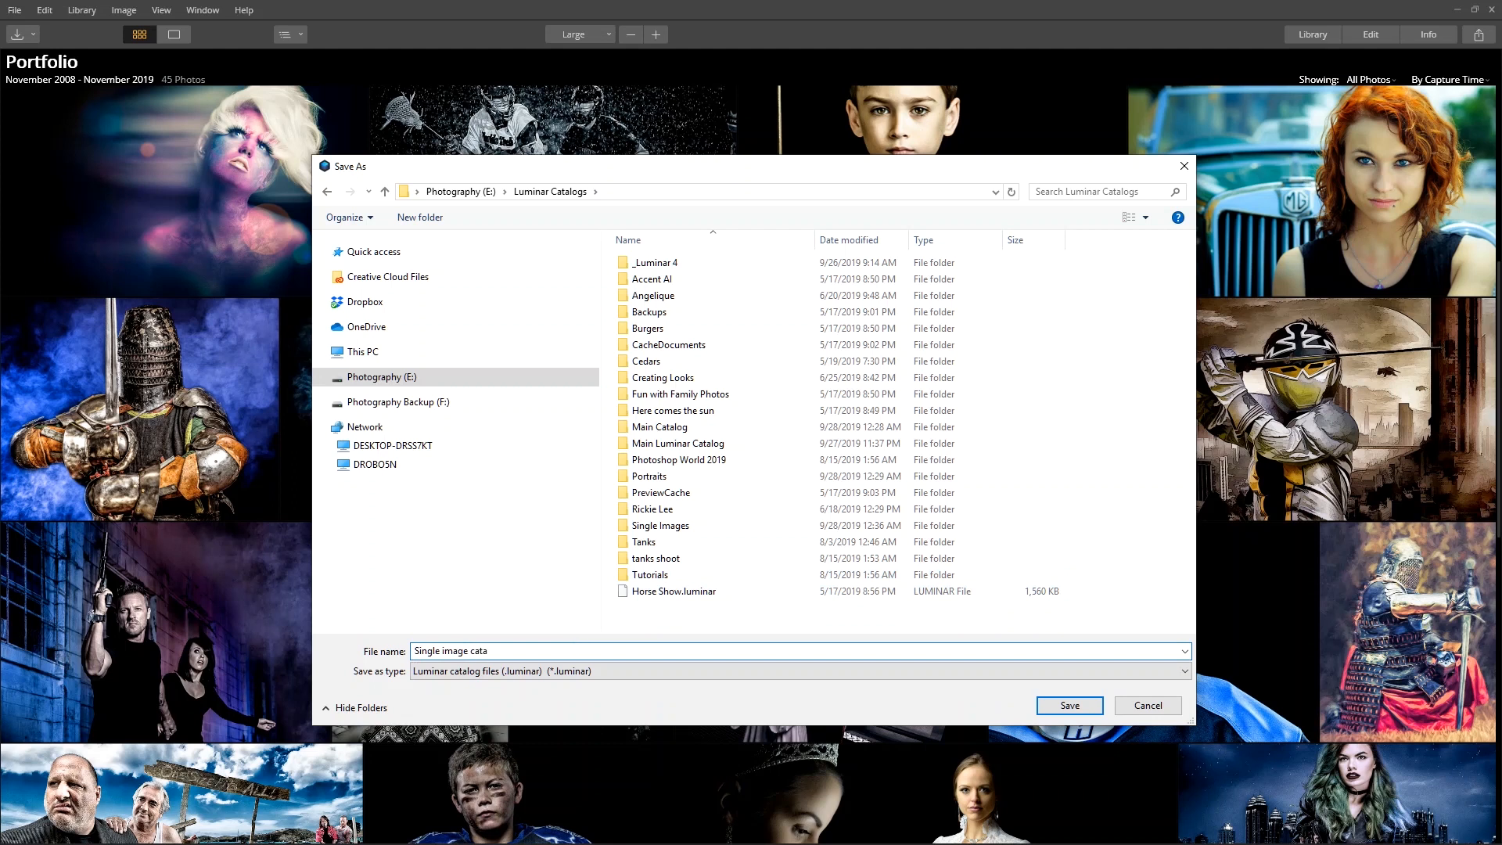
pyautogui.click(1070, 706)
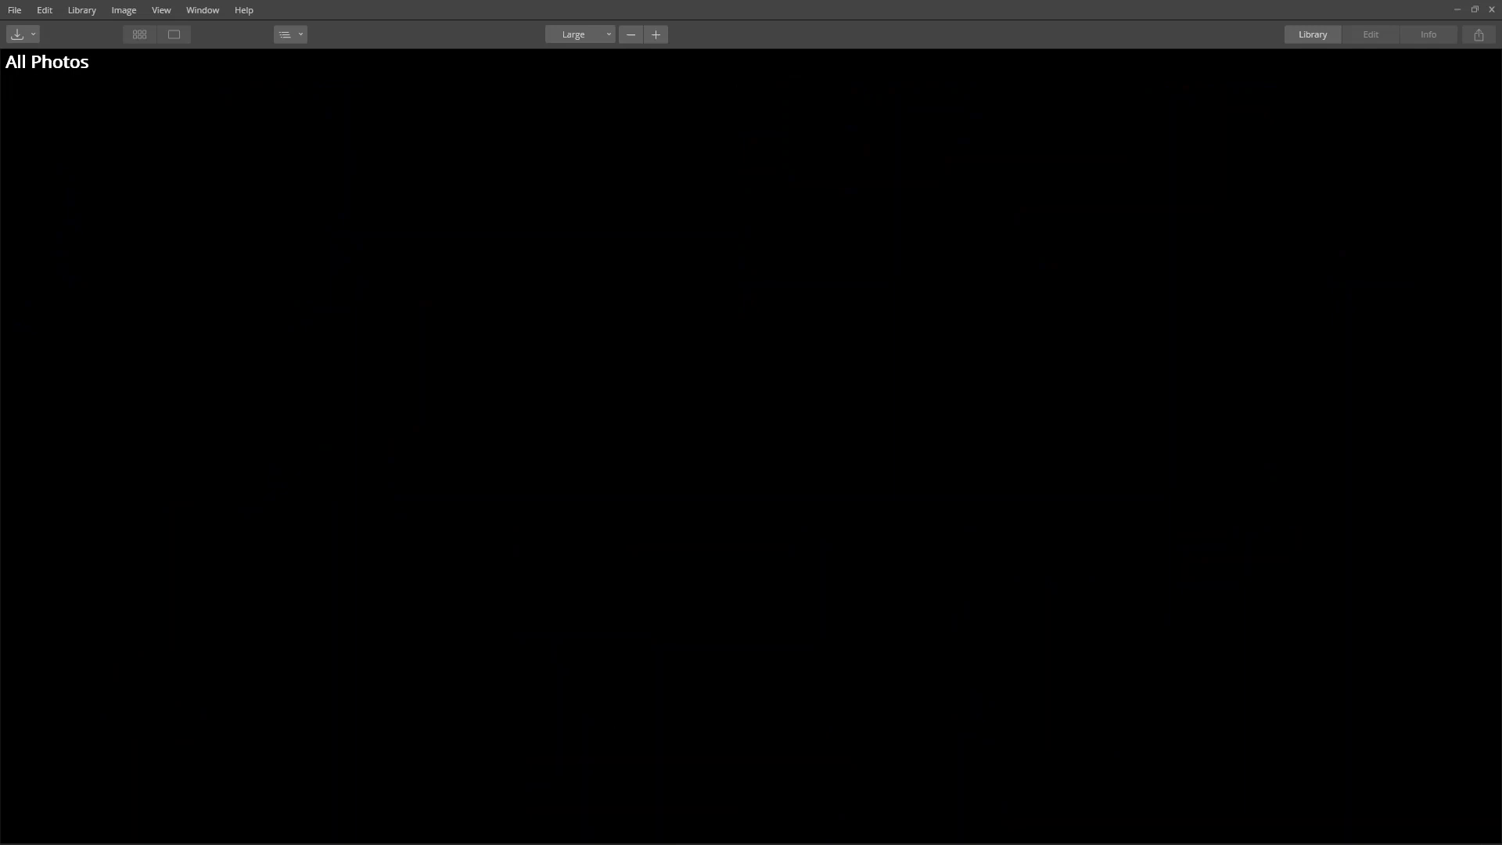
# Step: Open the photos in the To be processed folder for quick editing
pyautogui.click(14, 10)
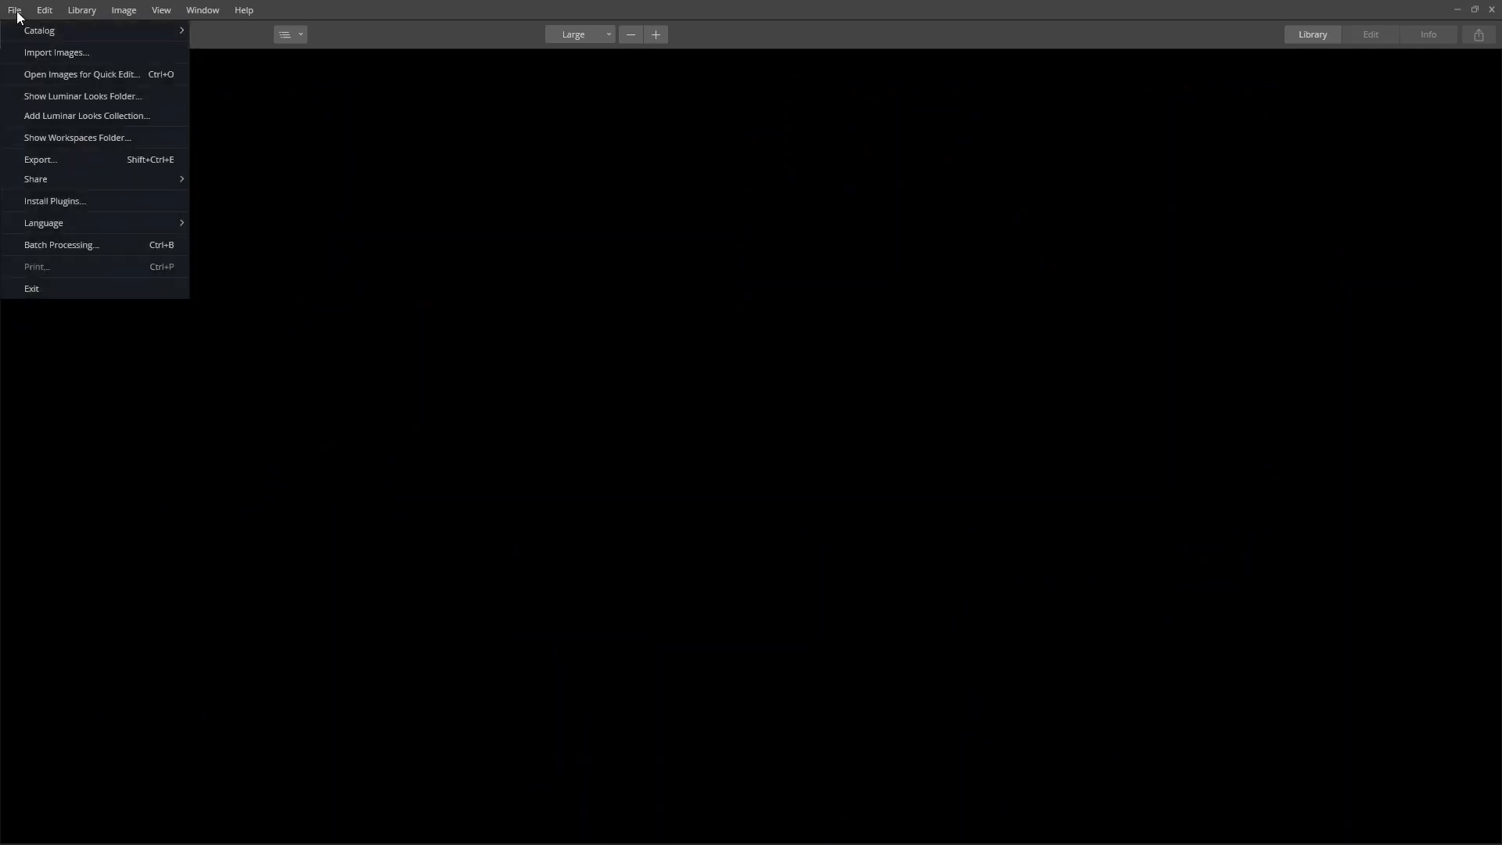
pyautogui.click(81, 74)
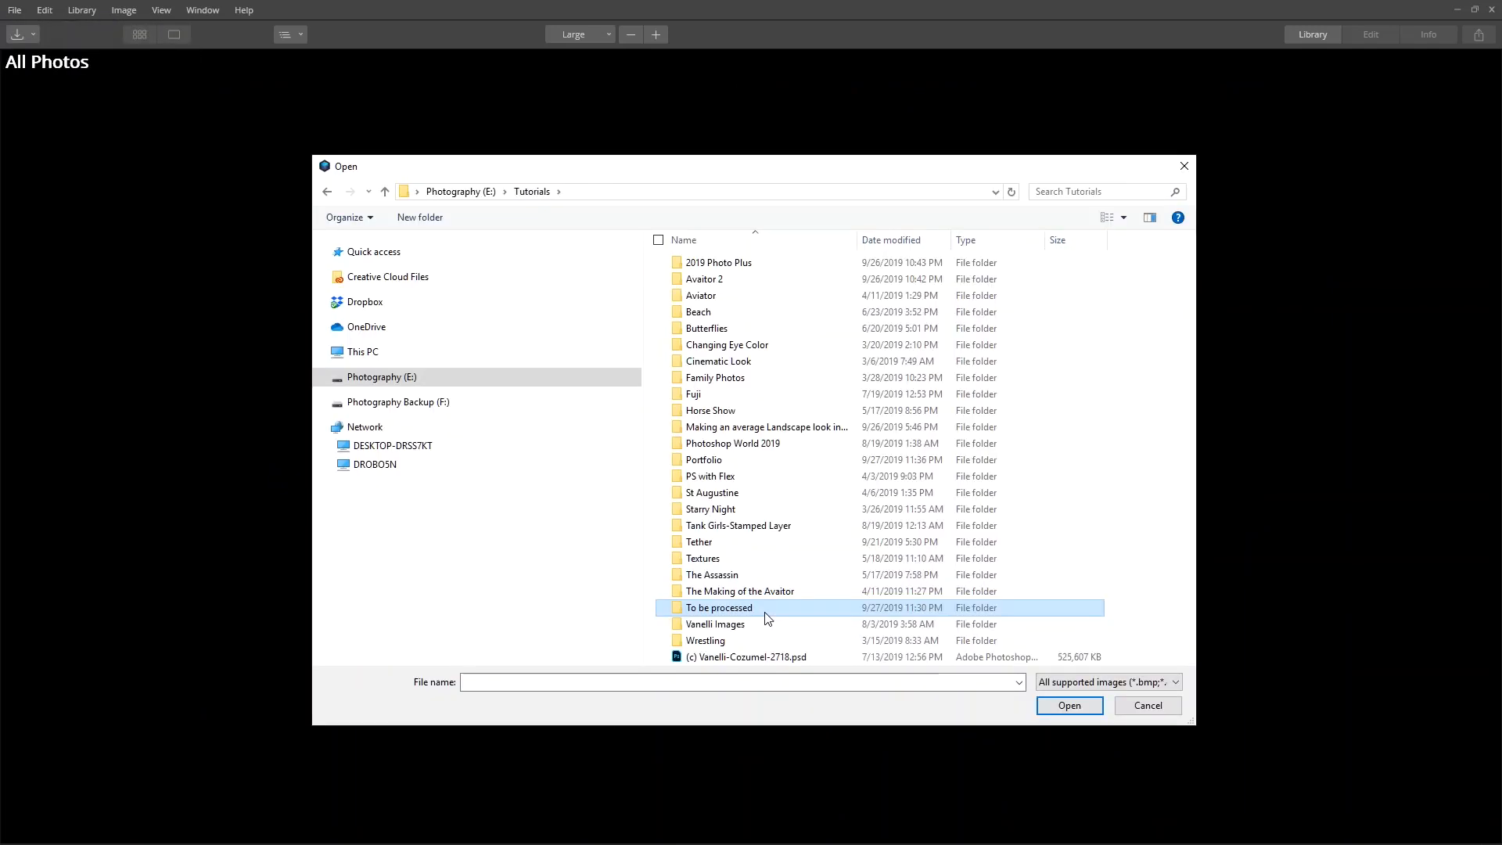
pyautogui.doubleClick(719, 607)
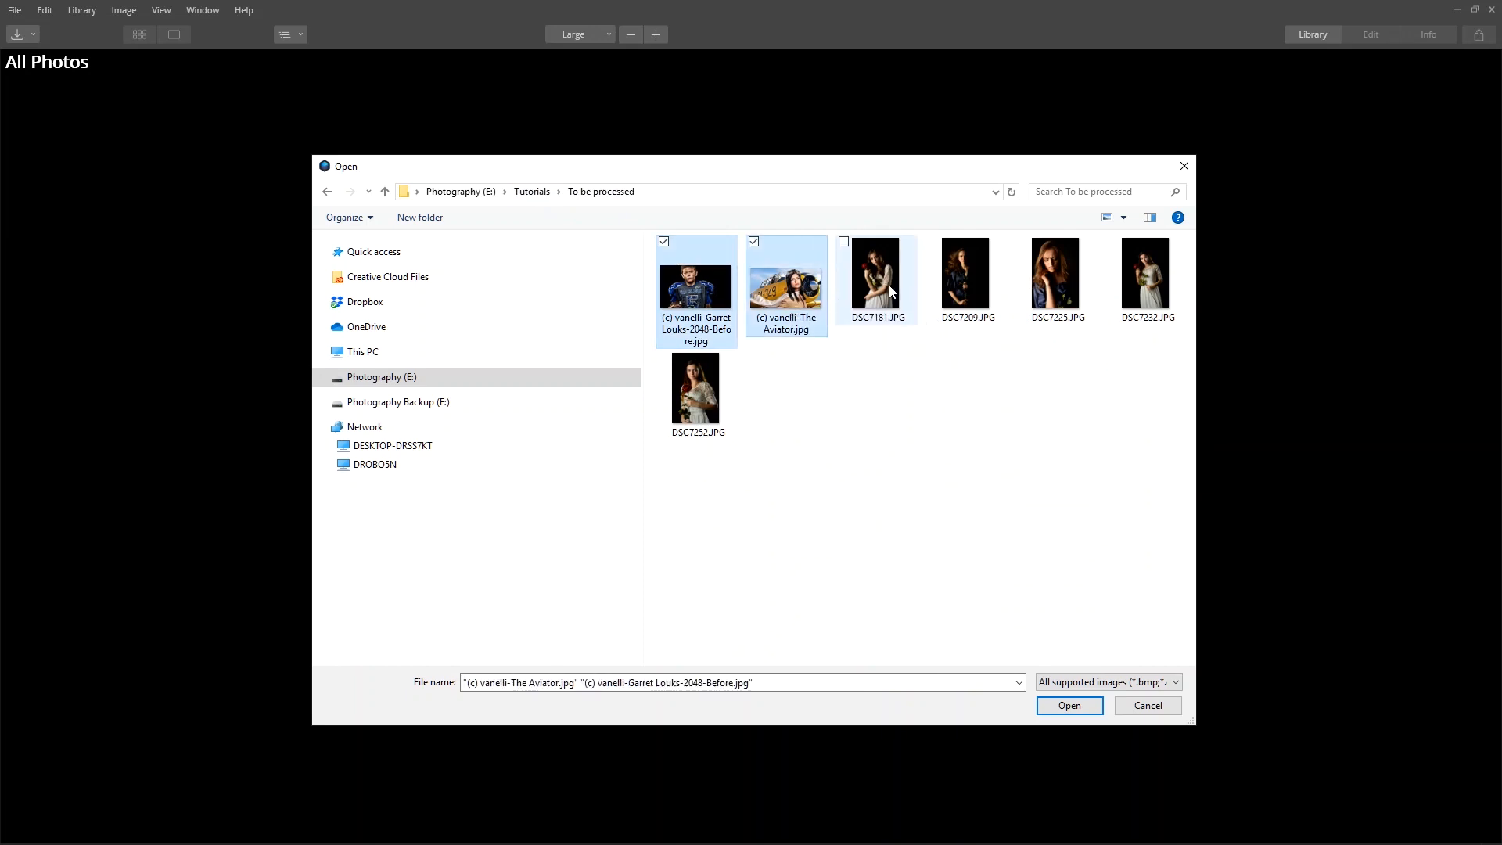
pyautogui.click(1070, 704)
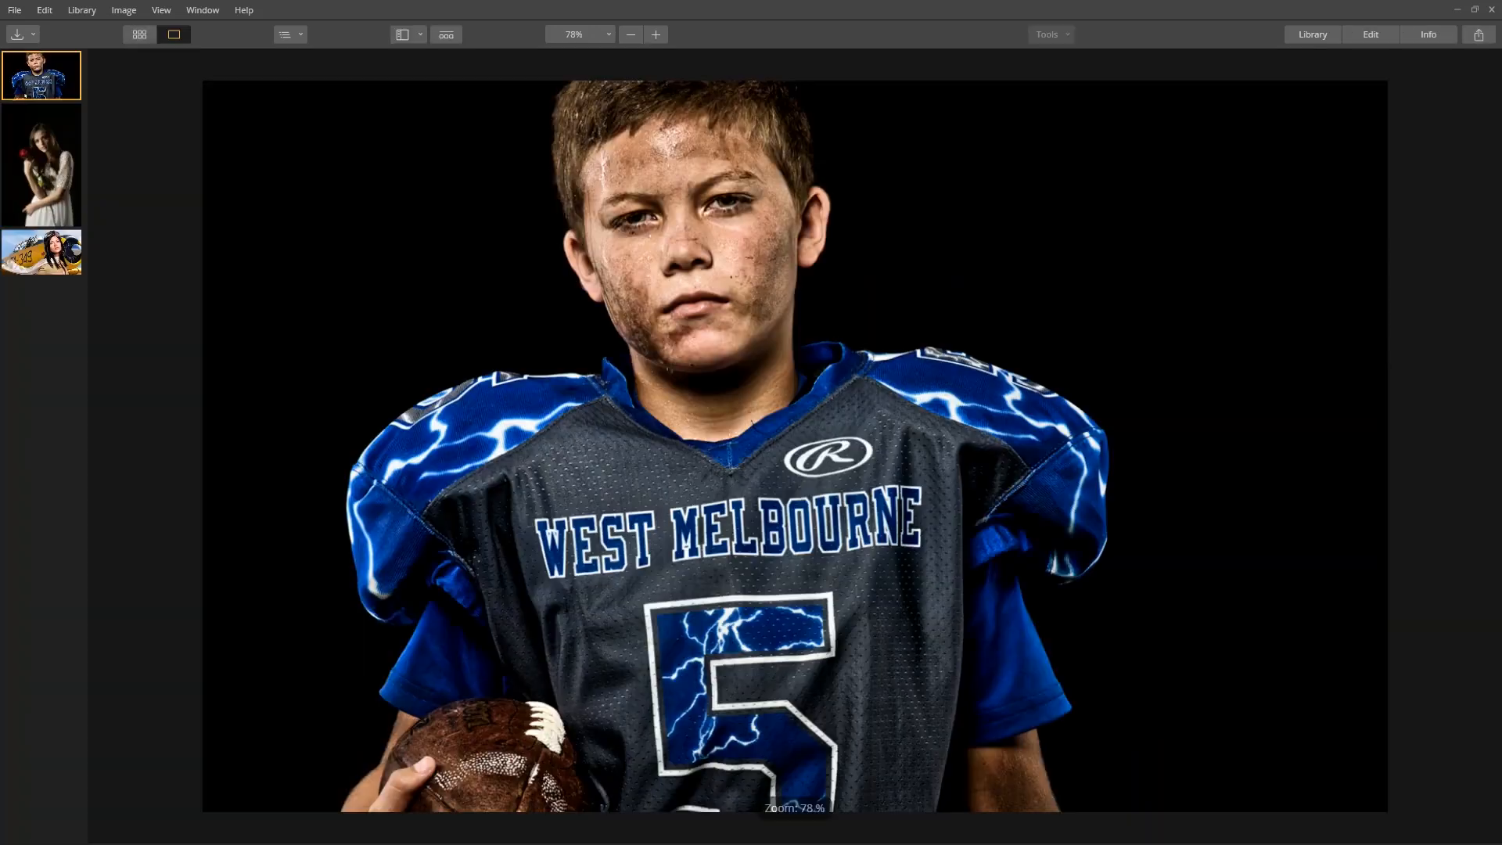
# Step: Apply the Sport Grit Look to the football player photo and adjust its strength
pyautogui.click(1371, 35)
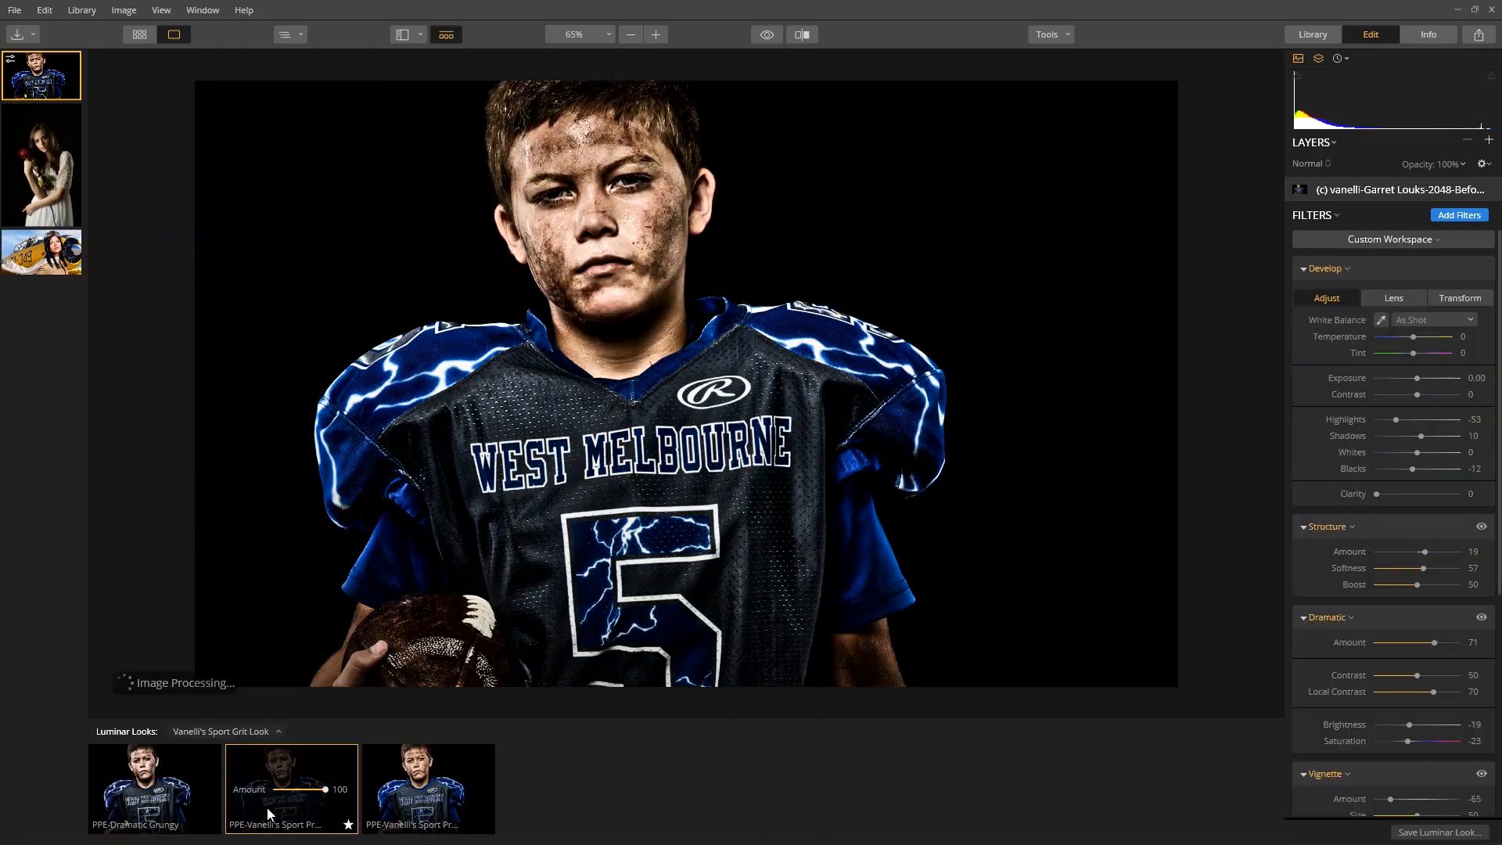
pyautogui.moveTo(326, 790); pyautogui.dragTo(291, 790)
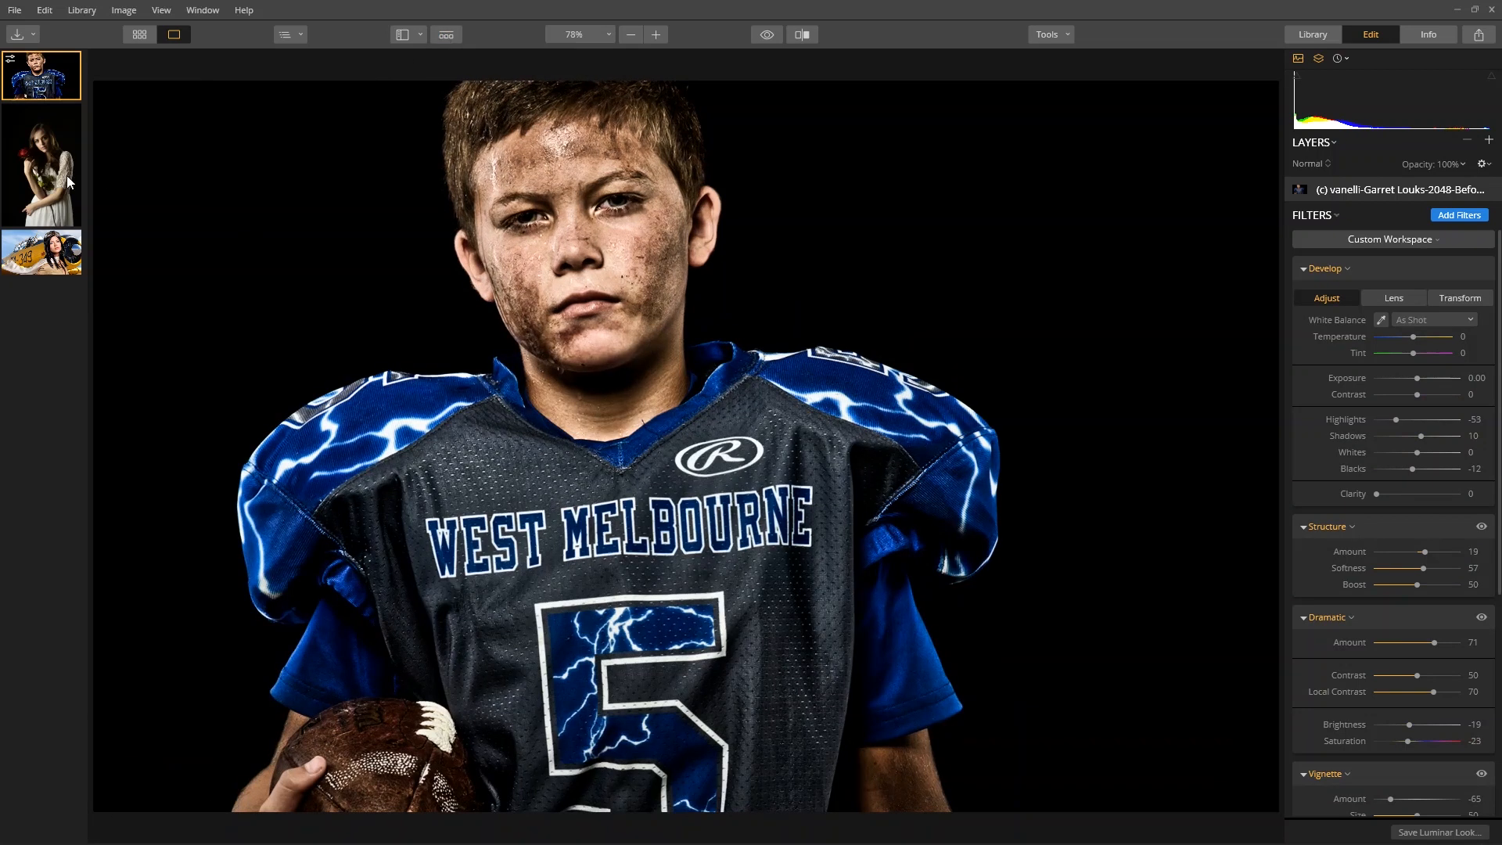
# Step: Export the red rose portrait as a full-size JPEG image
pyautogui.click(41, 165)
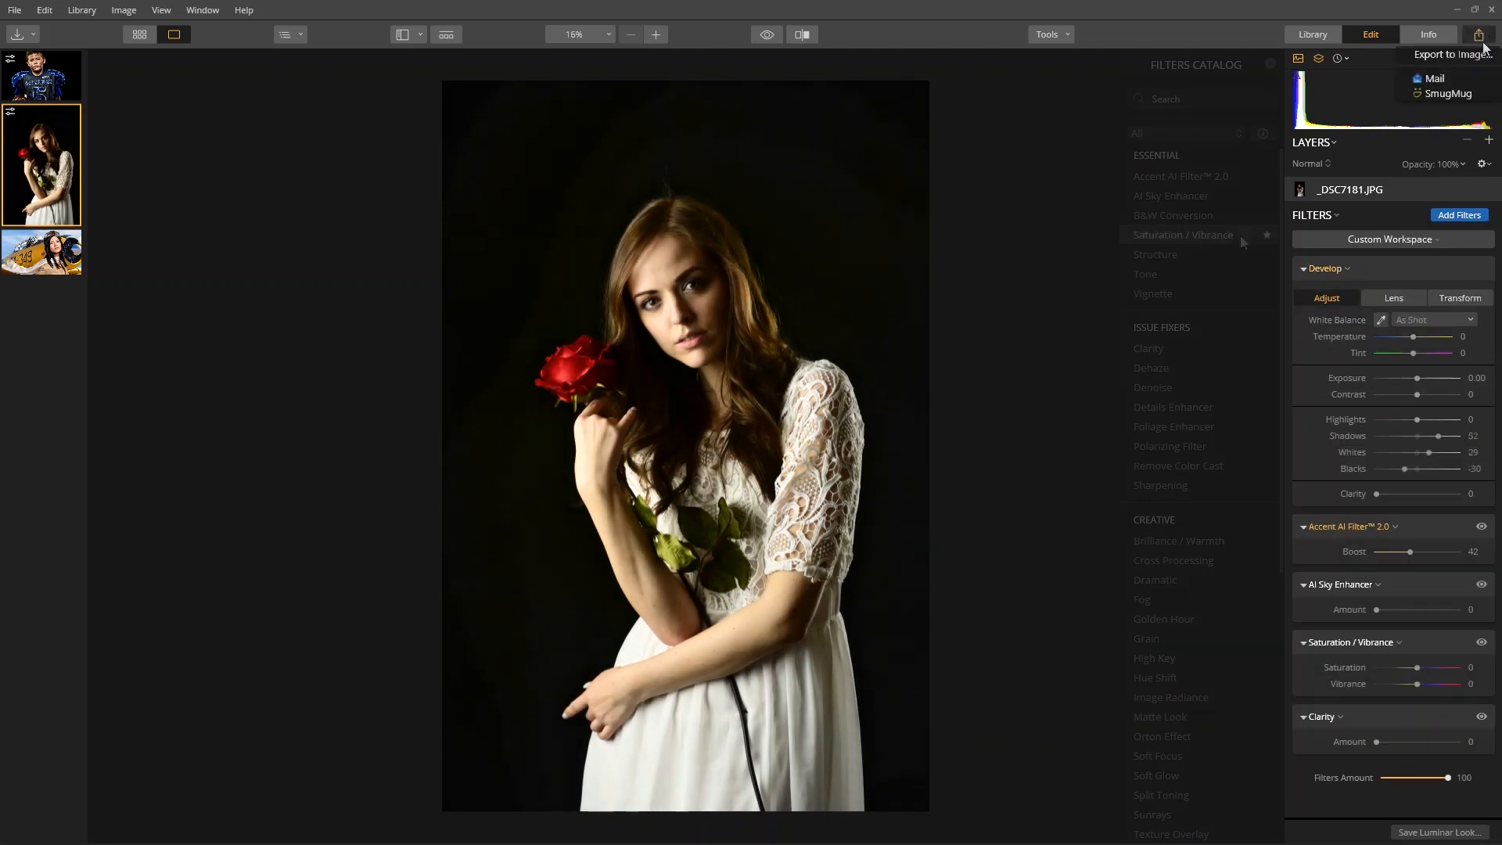
pyautogui.click(1447, 55)
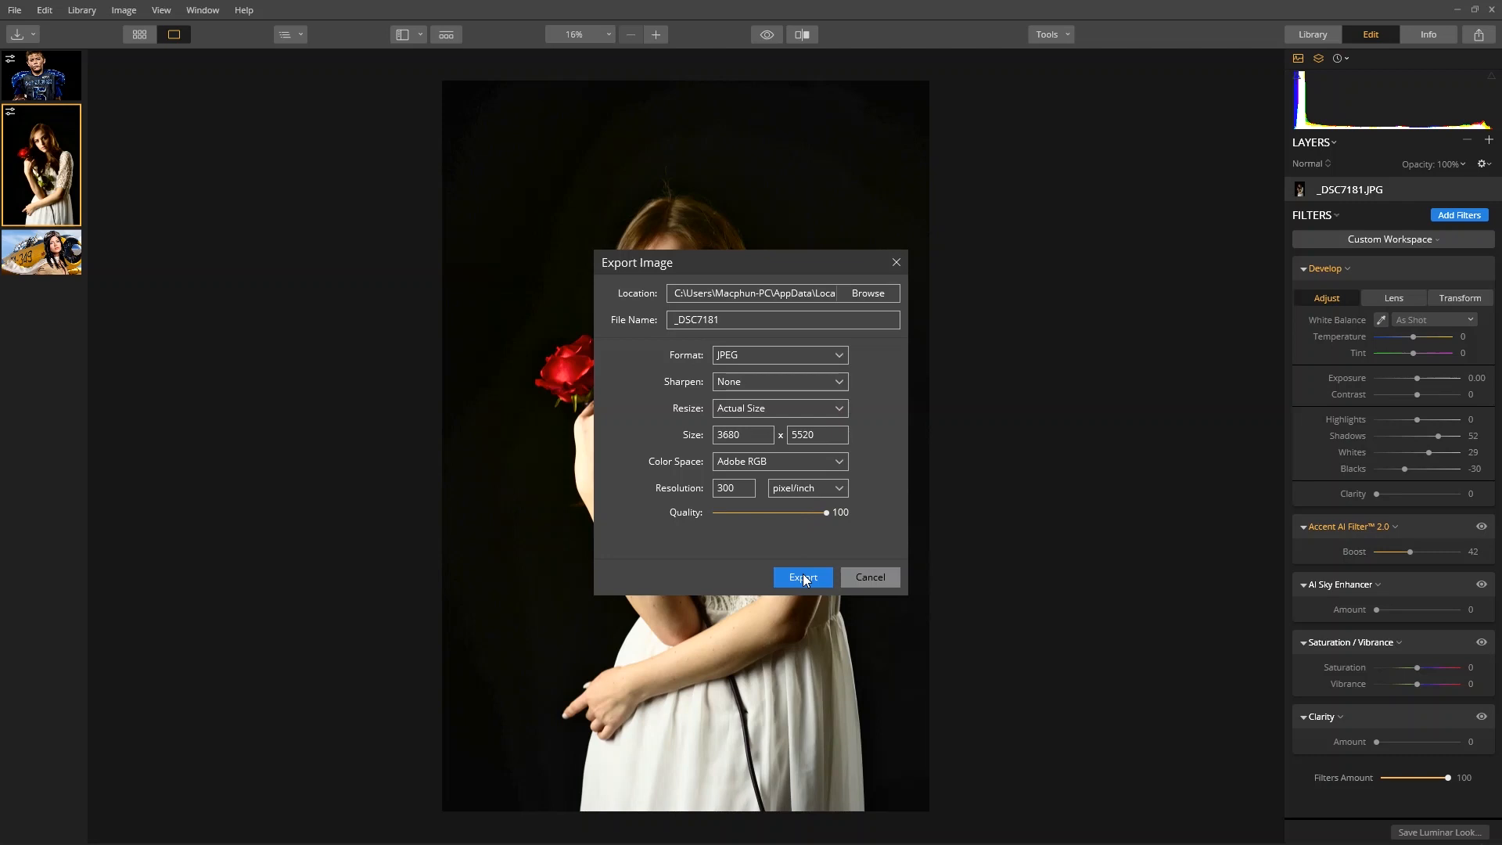
pyautogui.click(803, 577)
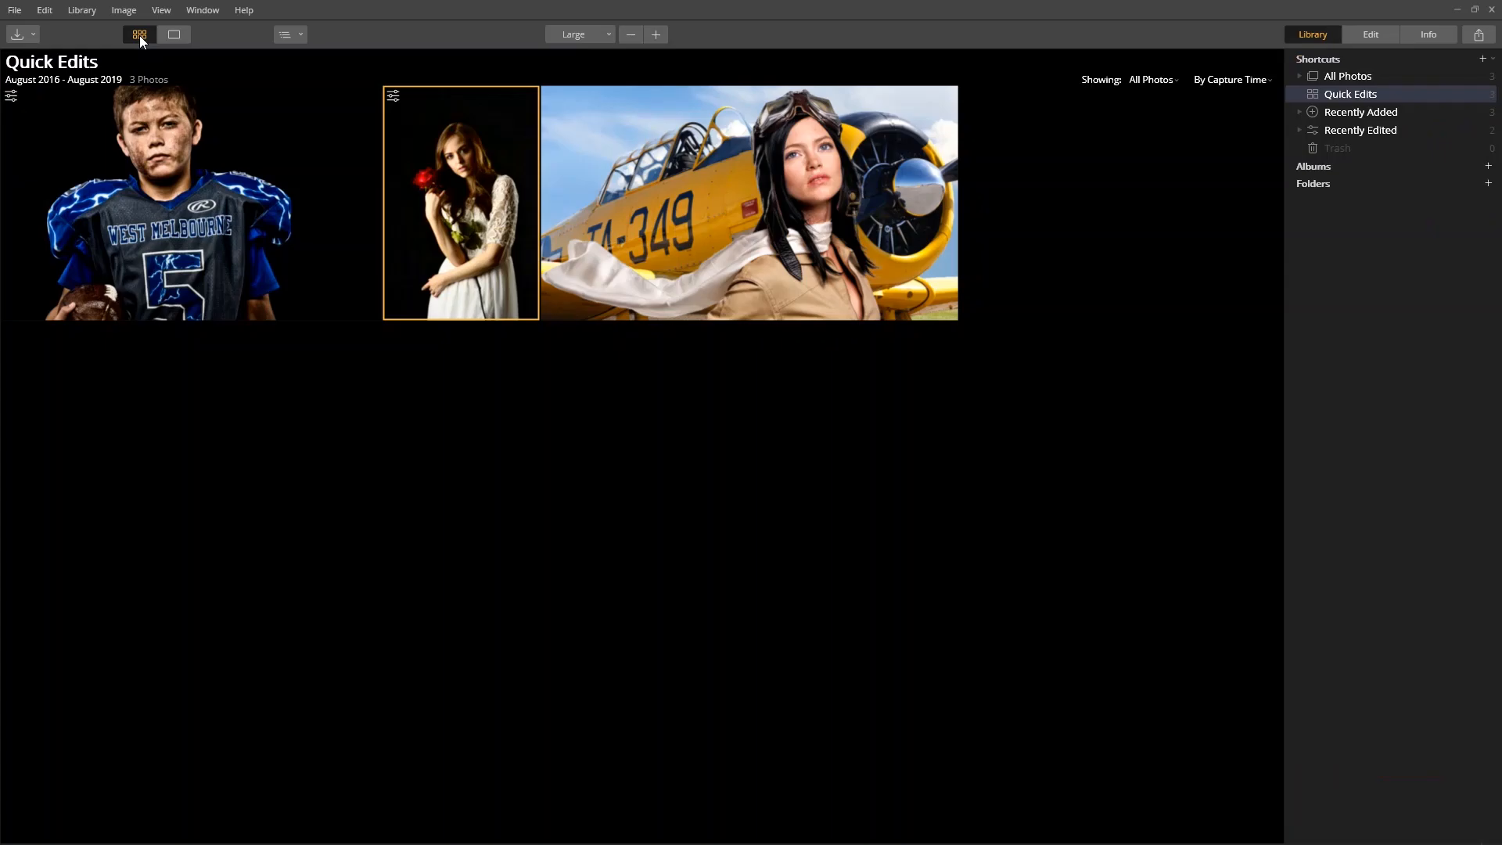
pyautogui.moveTo(1335, 100)
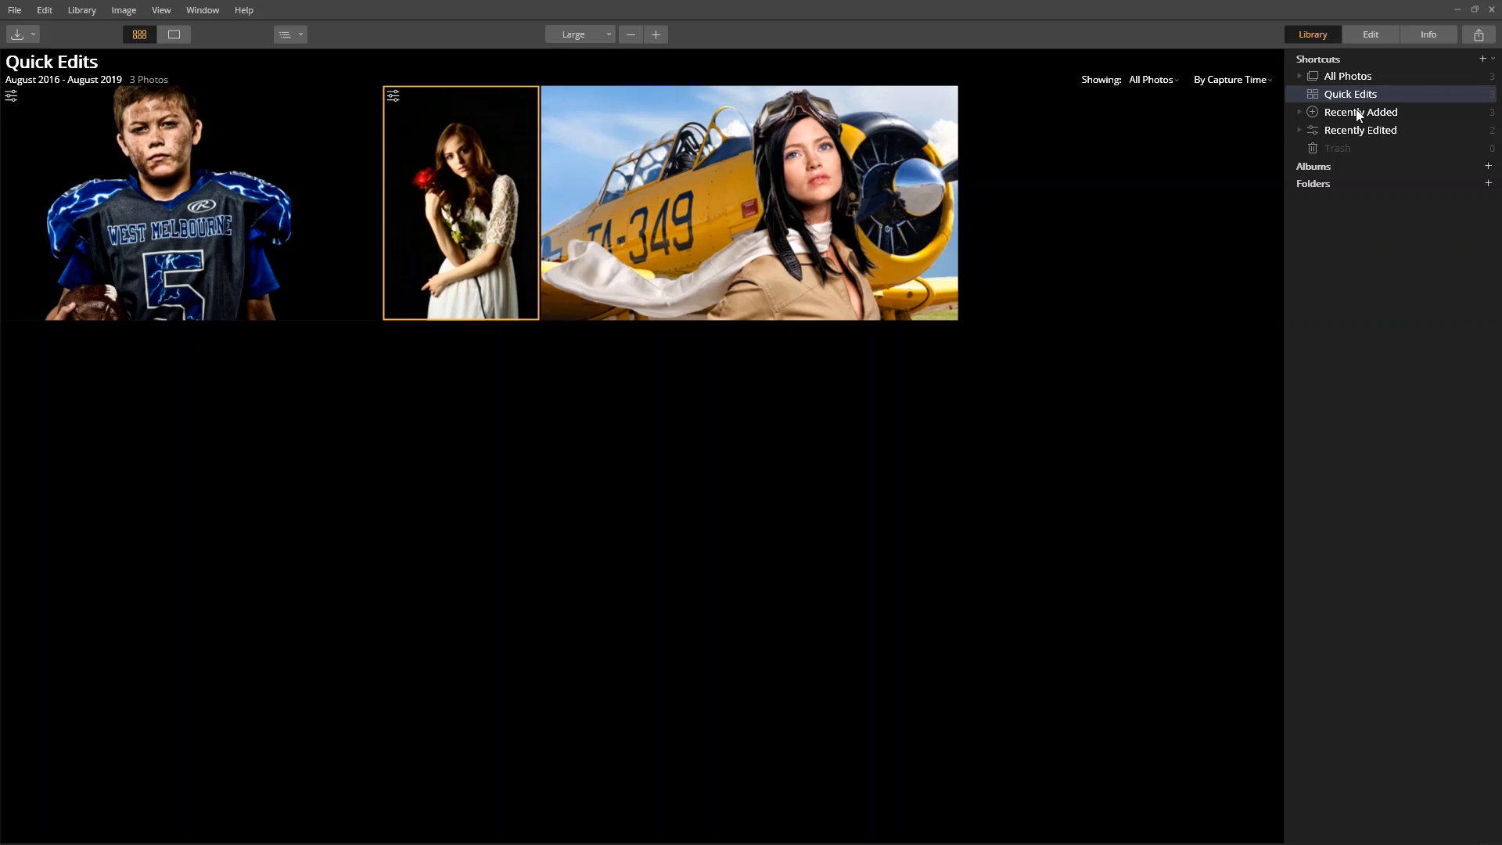
pyautogui.moveTo(1489, 191)
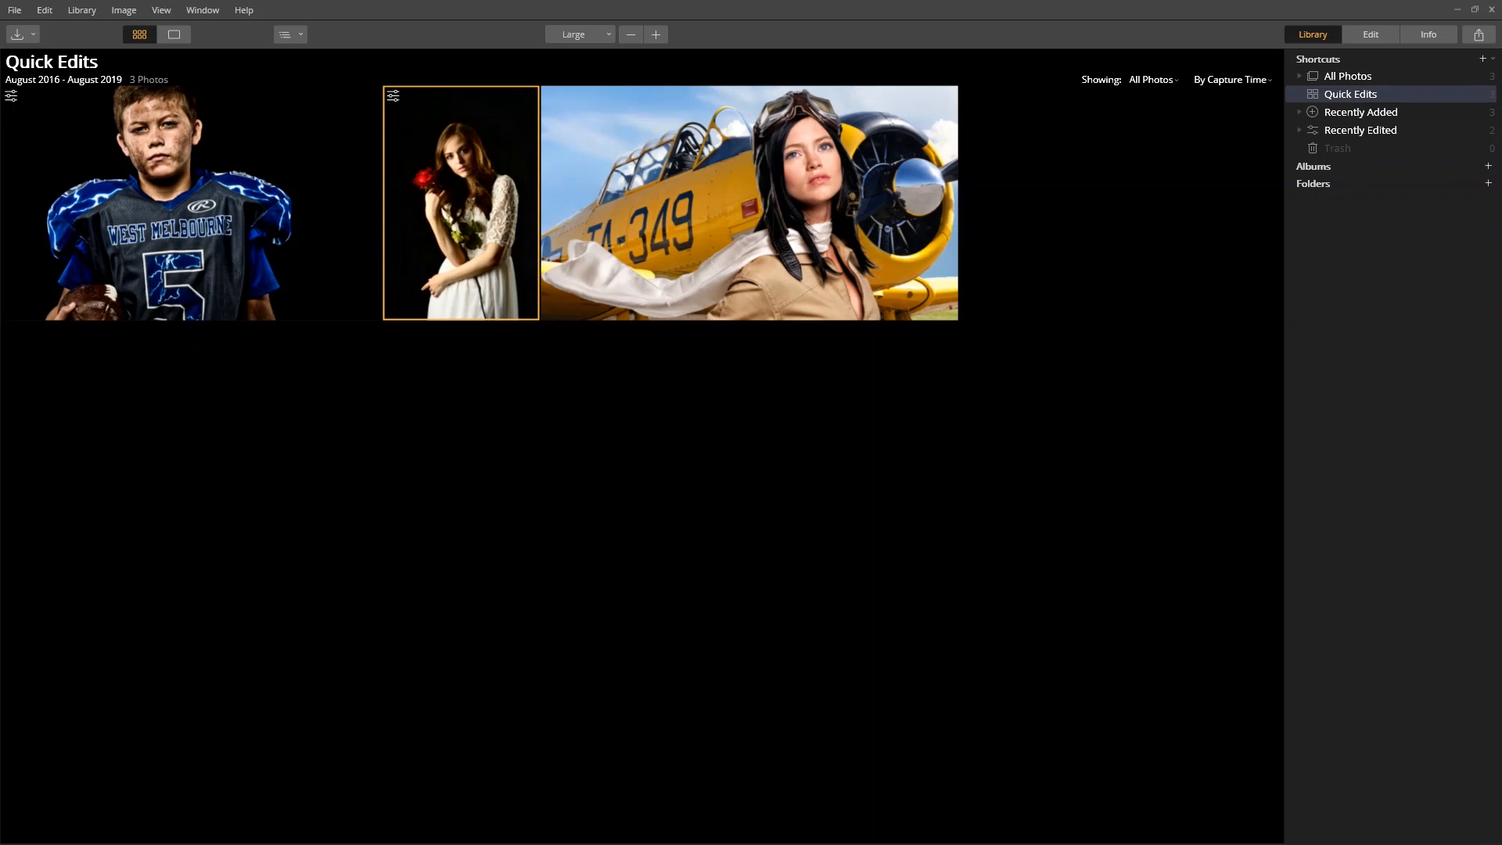
# Step: Add _DSC7225.JPG, the blue rose portrait, to the quick edits and open it
pyautogui.click(14, 9)
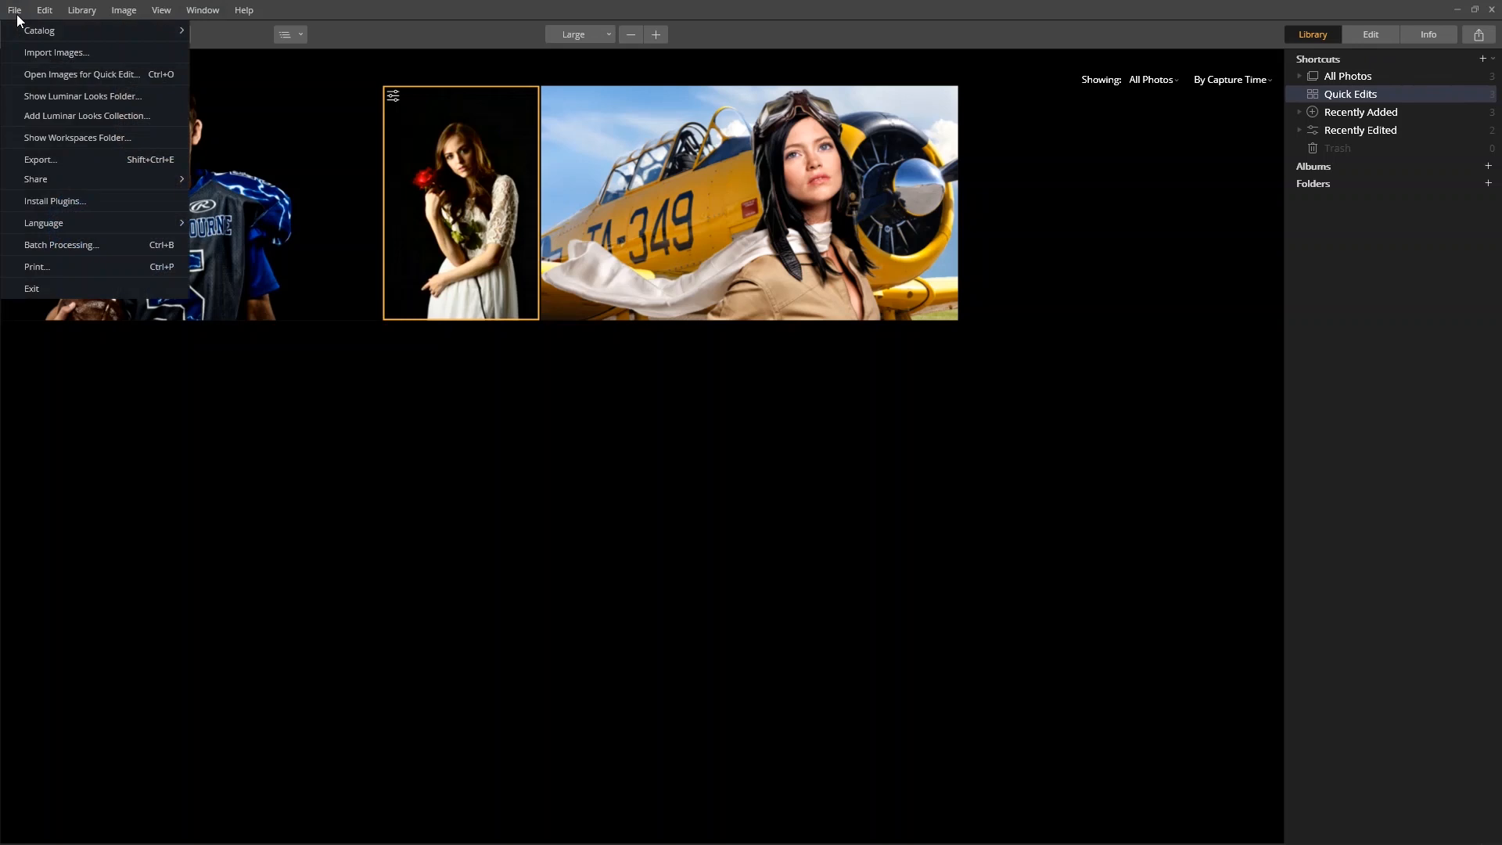
pyautogui.click(12, 9)
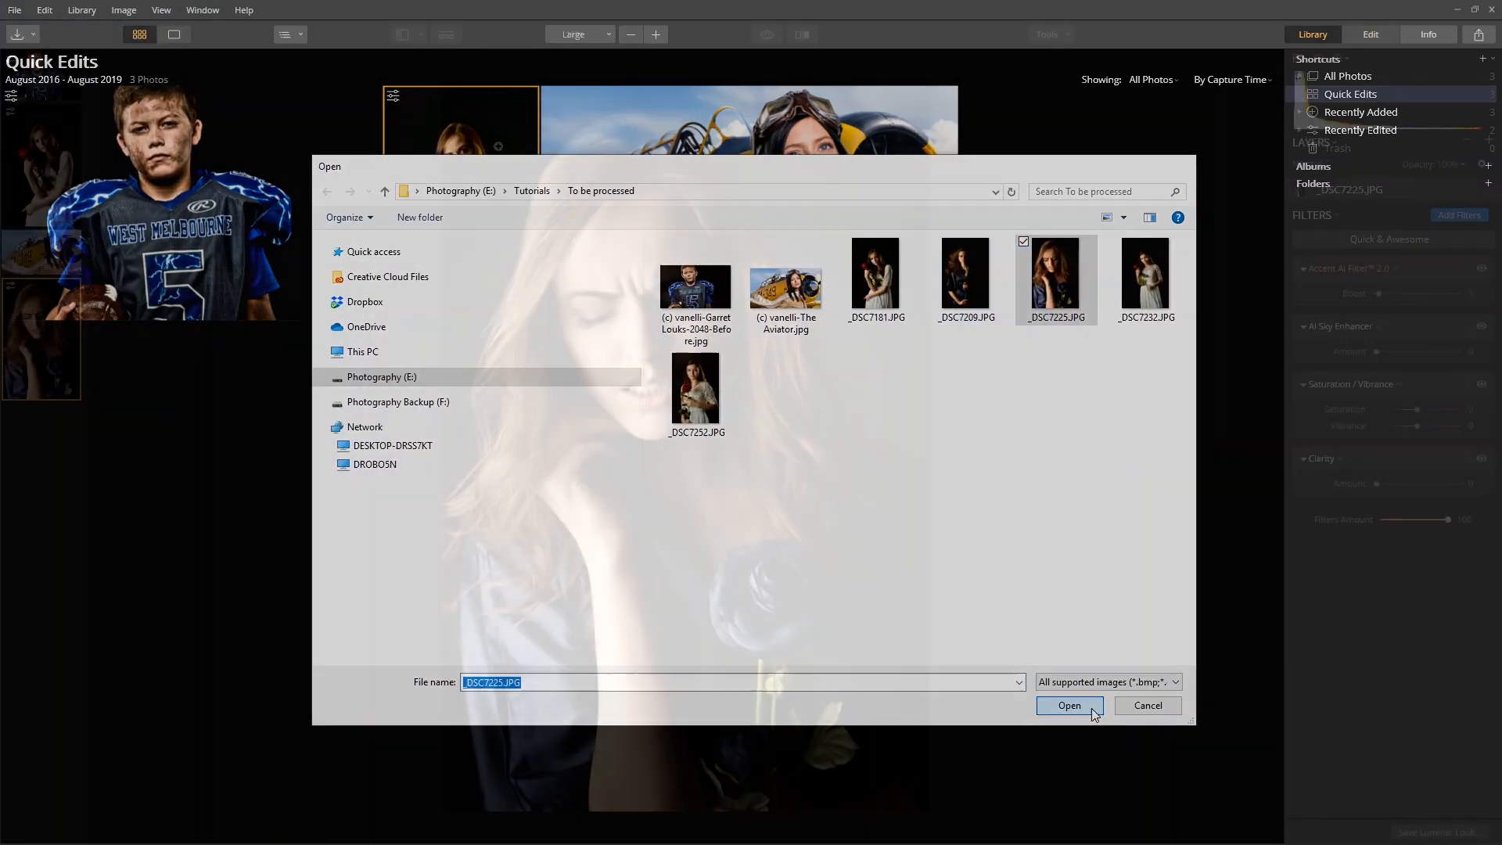
pyautogui.click(1070, 706)
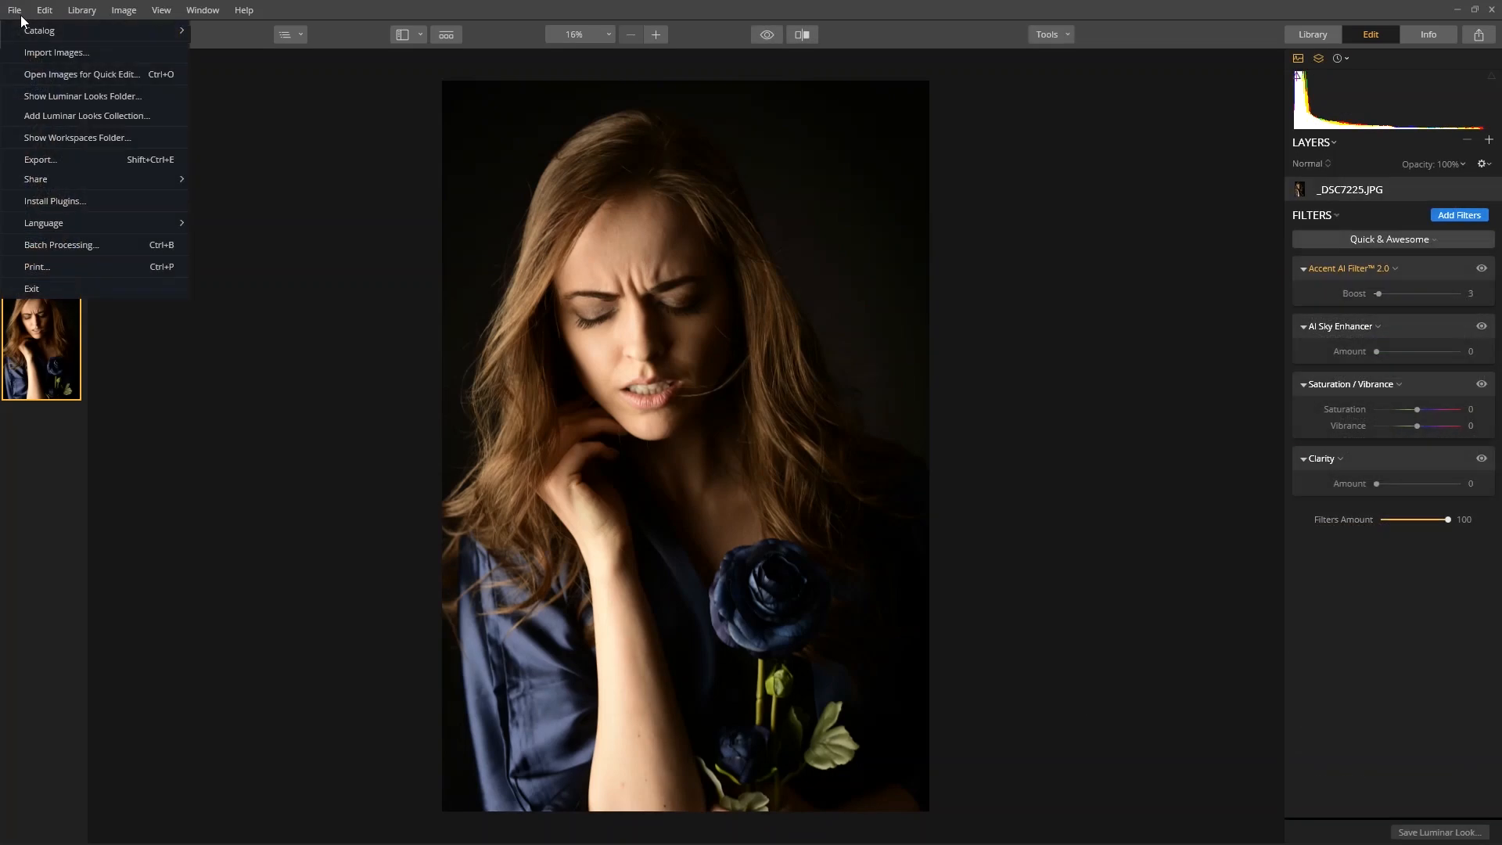
# Step: Switch back to the main catalog via Open Recent, showing its 45-photo All Photos view
pyautogui.click(37, 29)
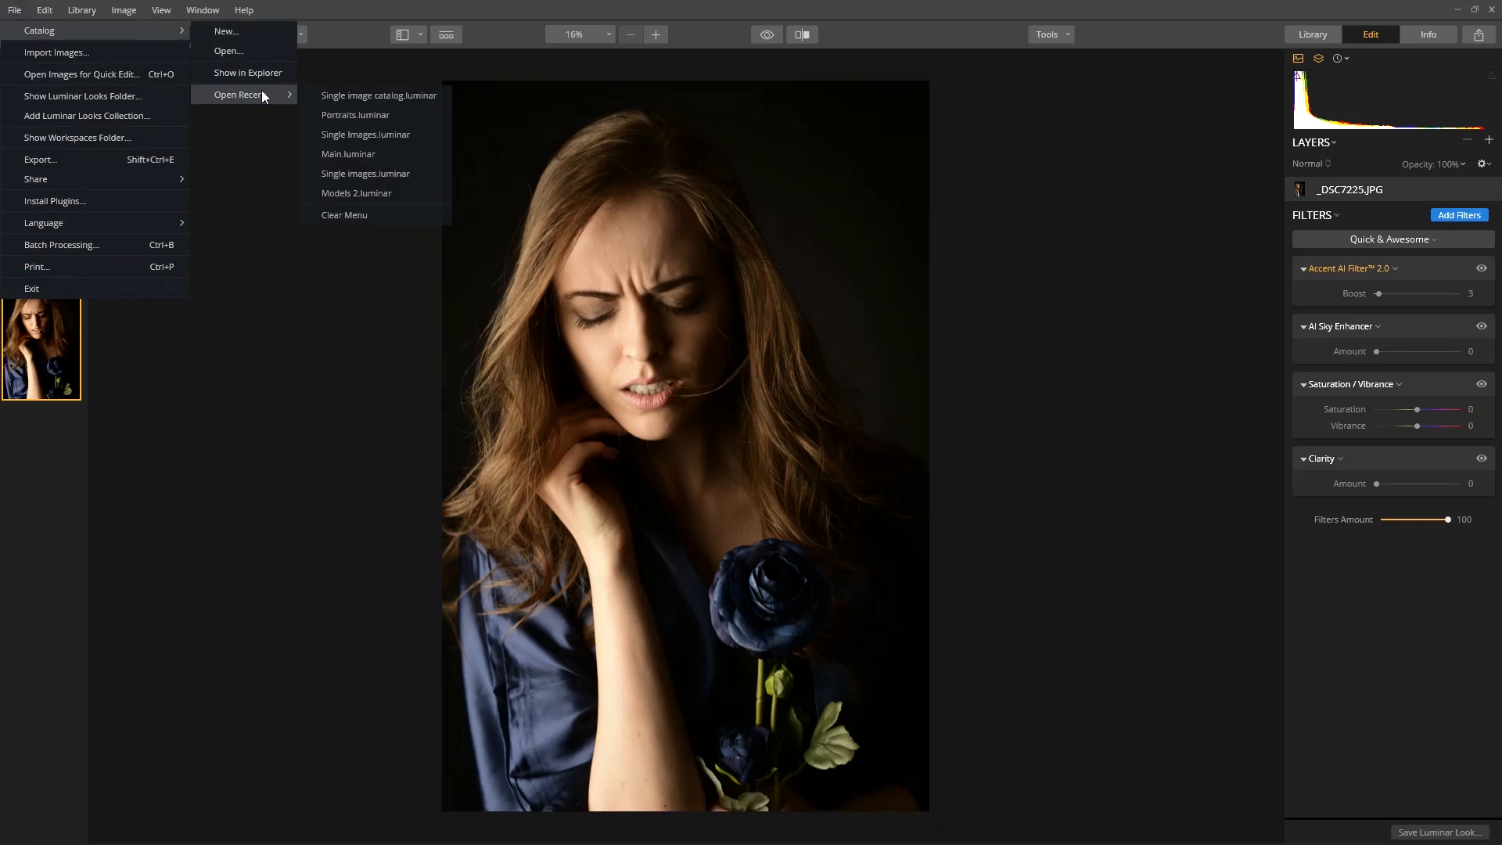
pyautogui.click(378, 94)
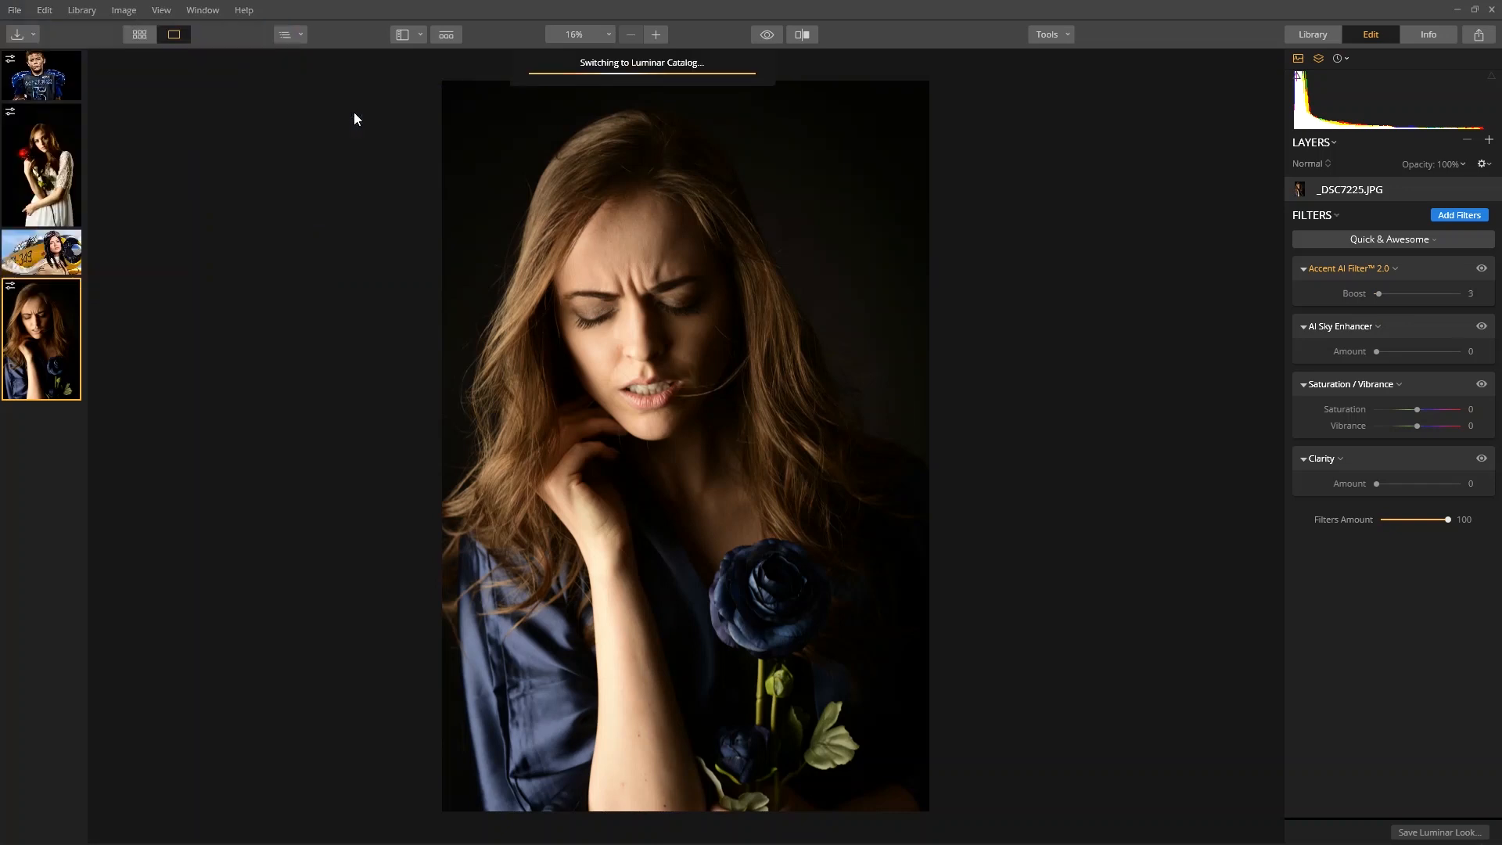
pyautogui.click(1312, 34)
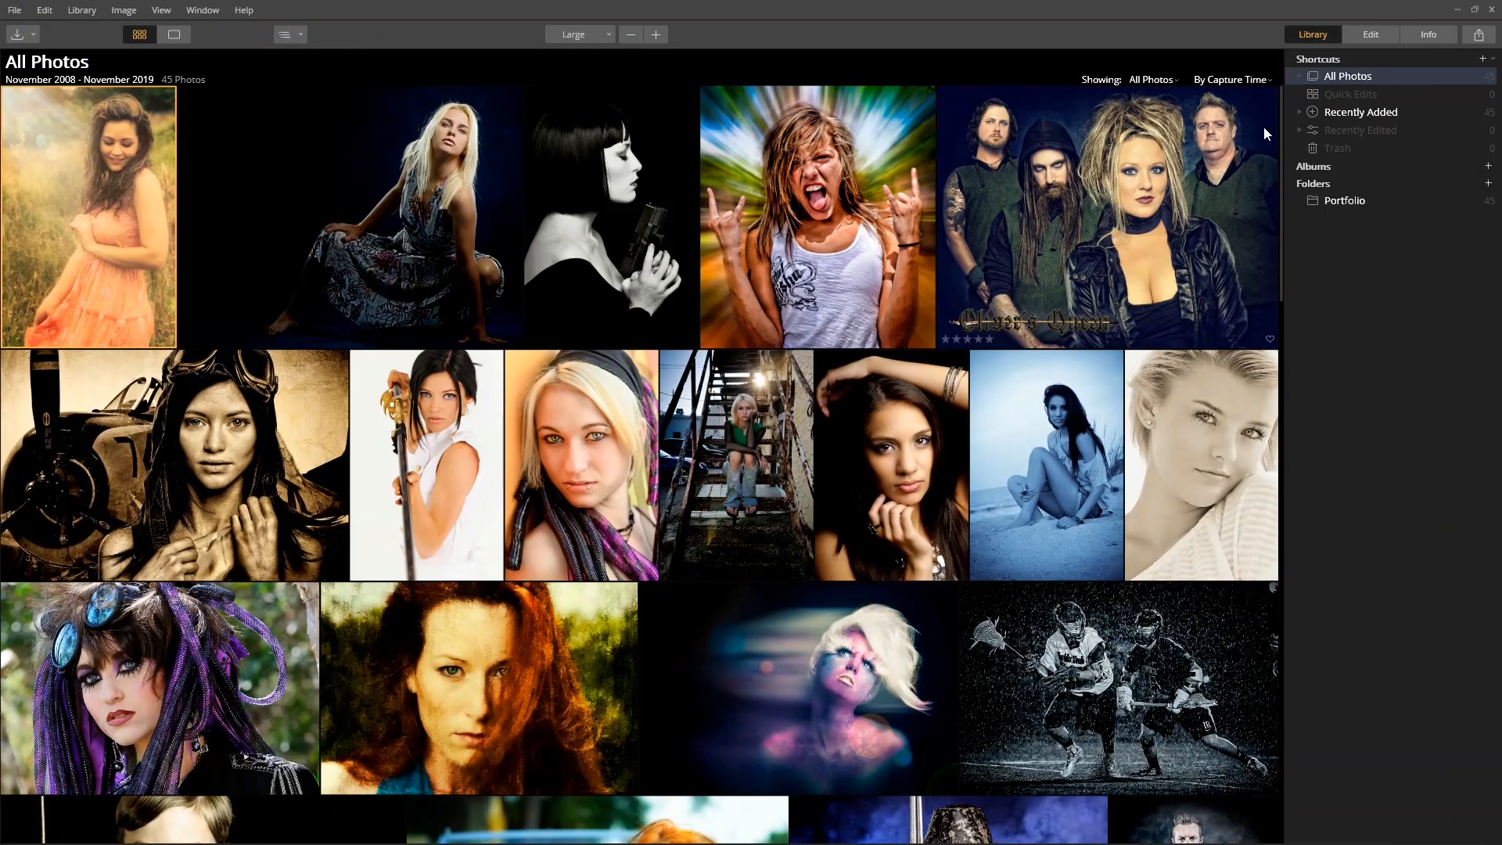